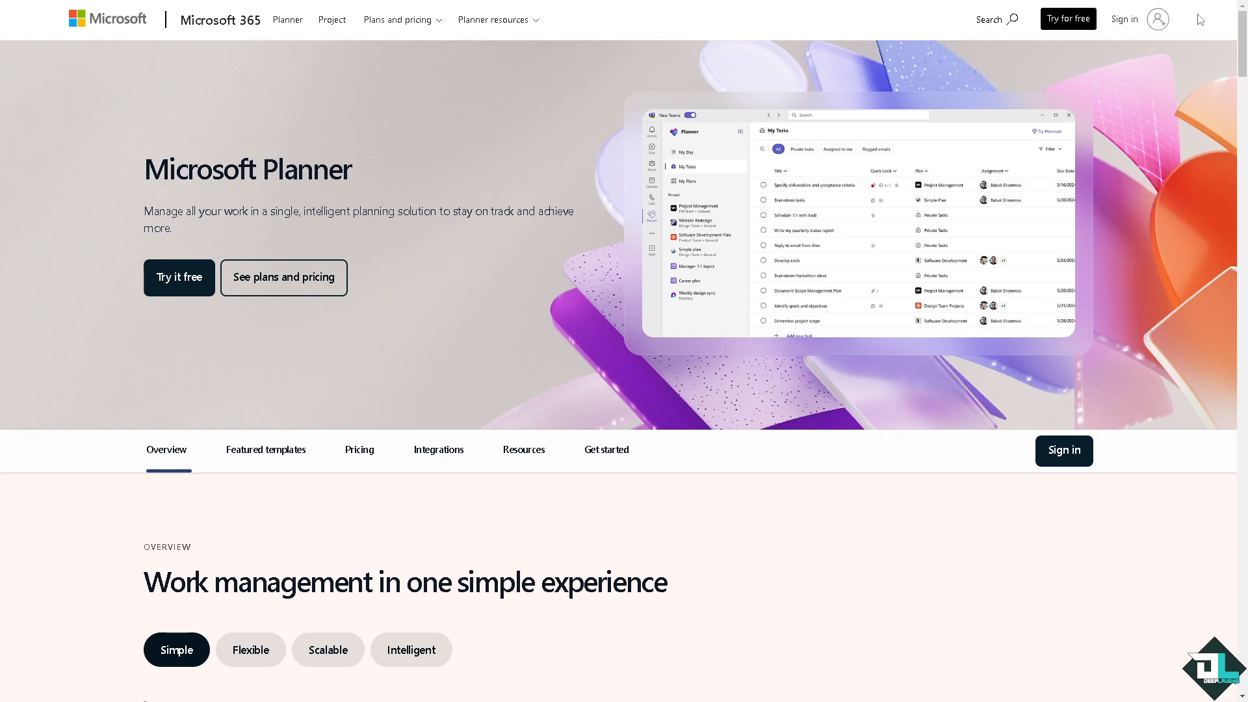
mouse_move(383, 253)
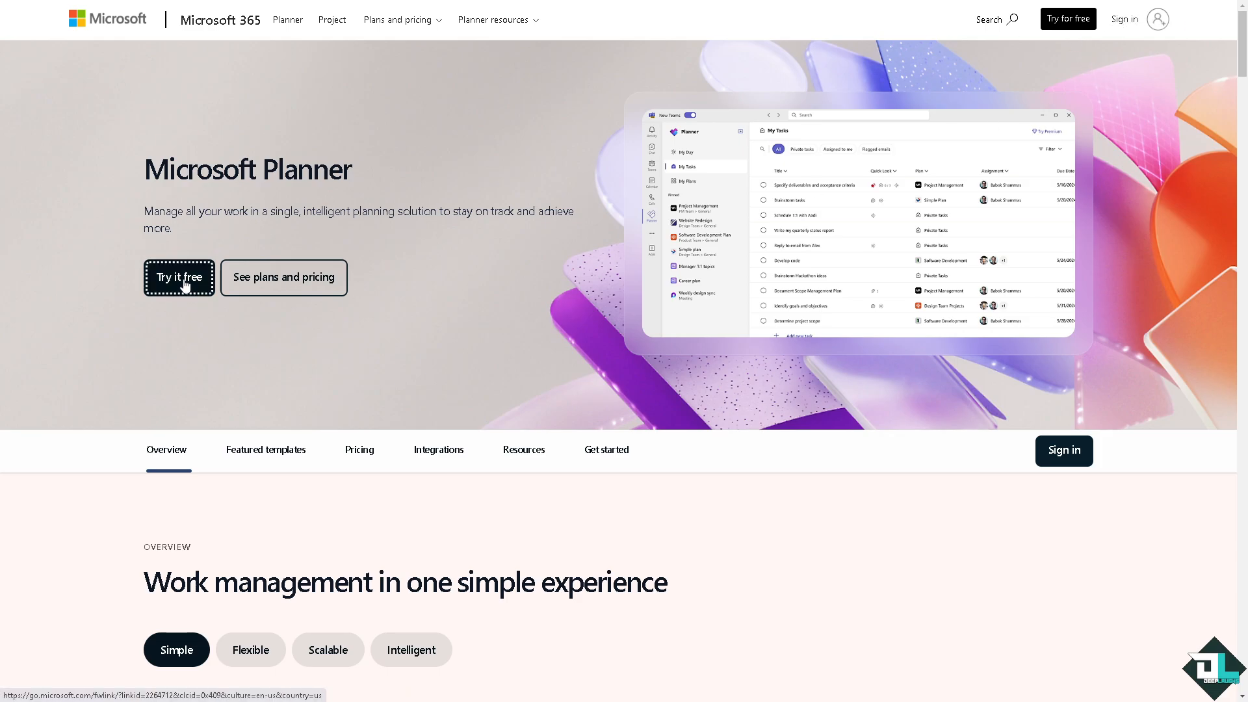
- Start the free Planner and Project Plan 3 trial via 'Try it free'
click(179, 277)
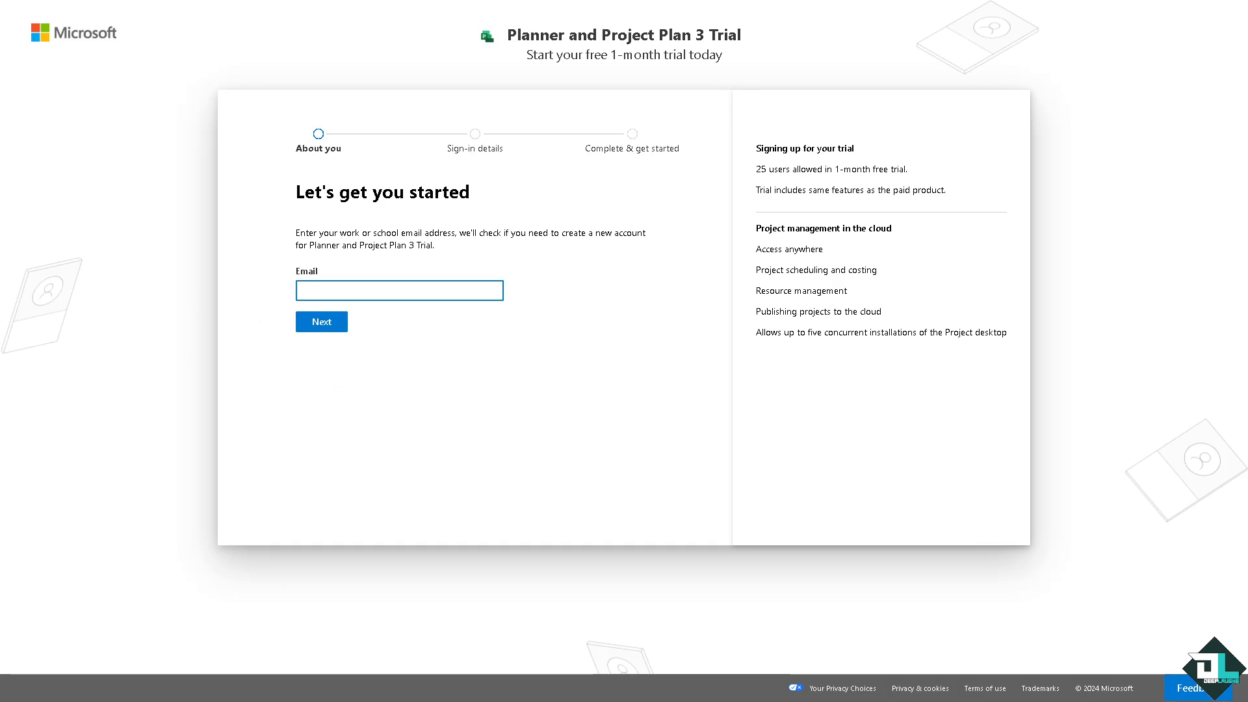
click(321, 321)
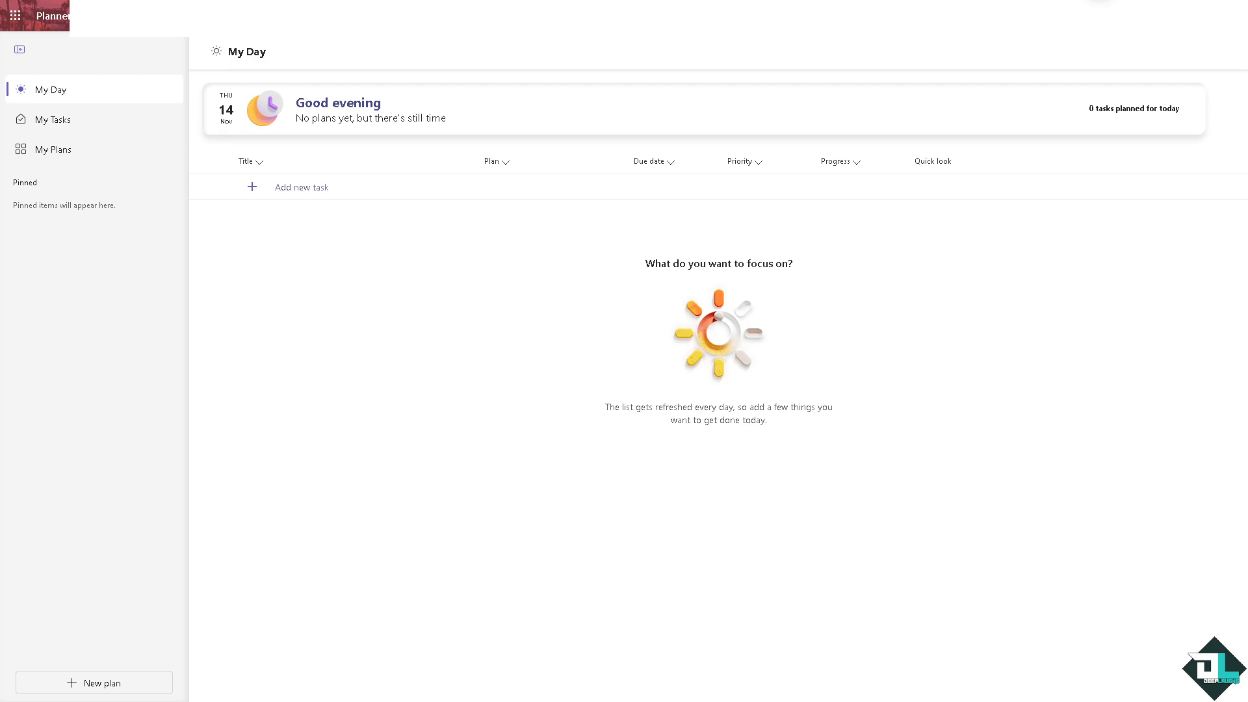
mouse_move(110, 291)
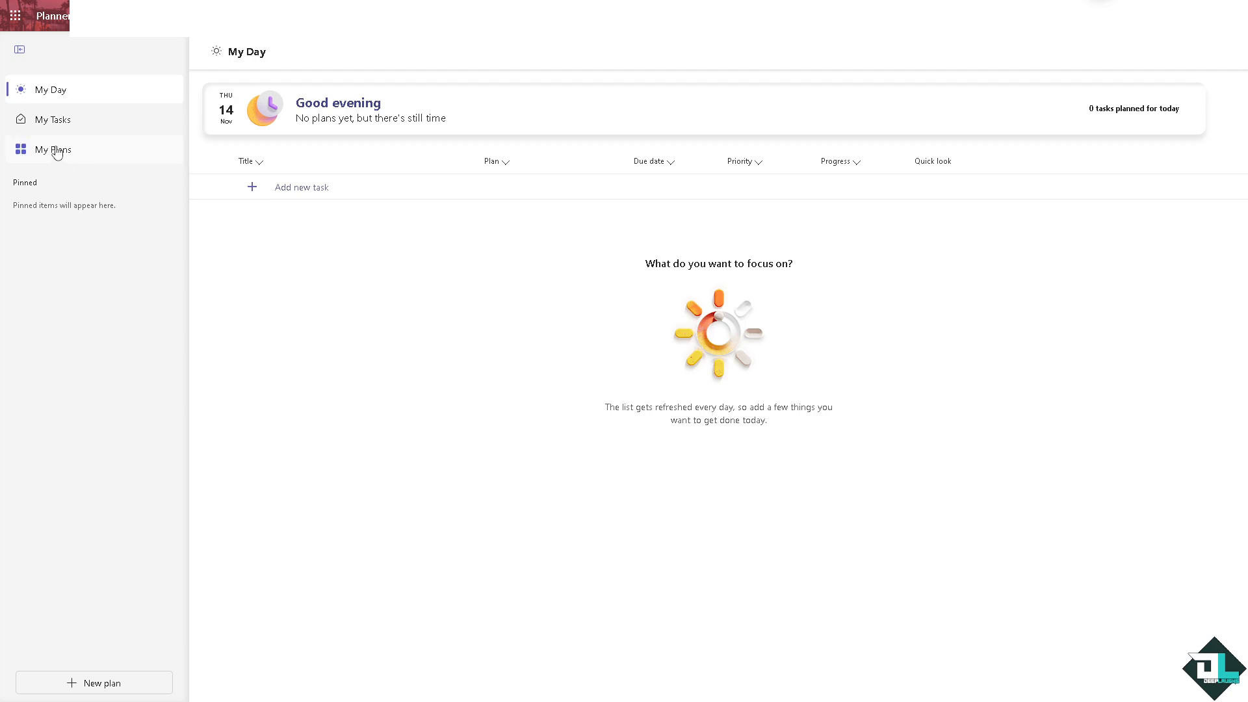
- From My Plans, begin a new plan so the template choices appear
click(53, 148)
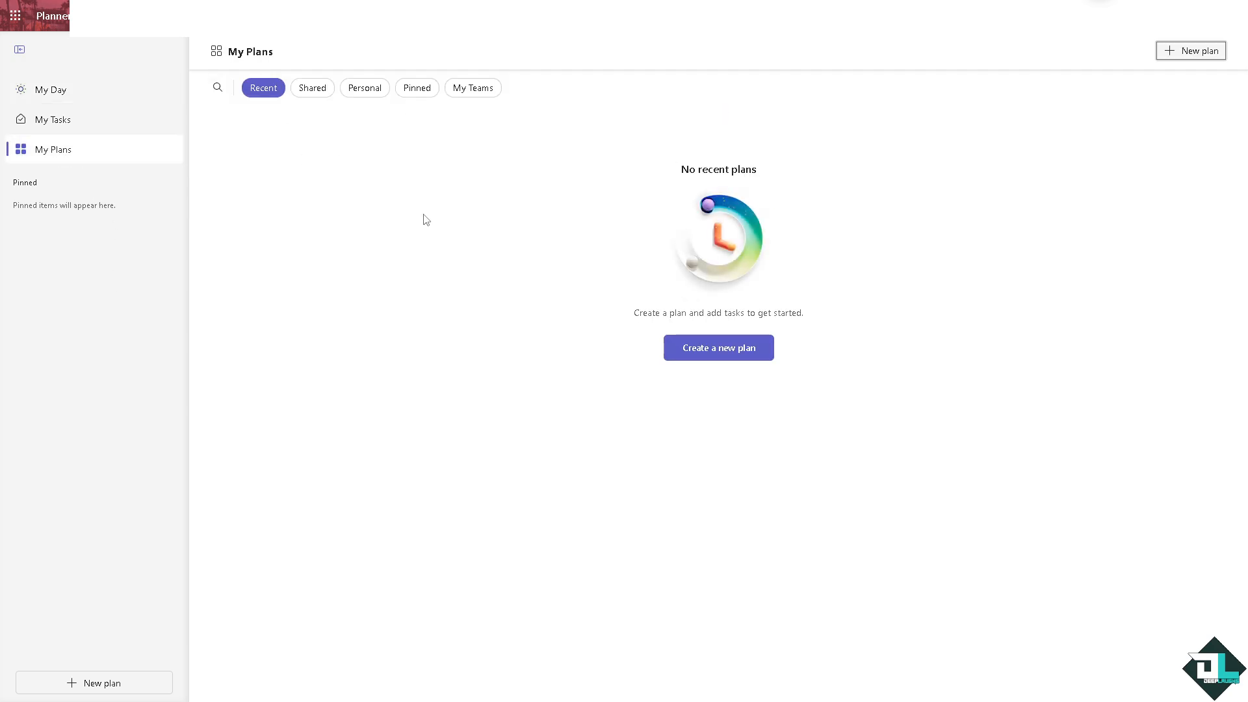
mouse_move(447, 335)
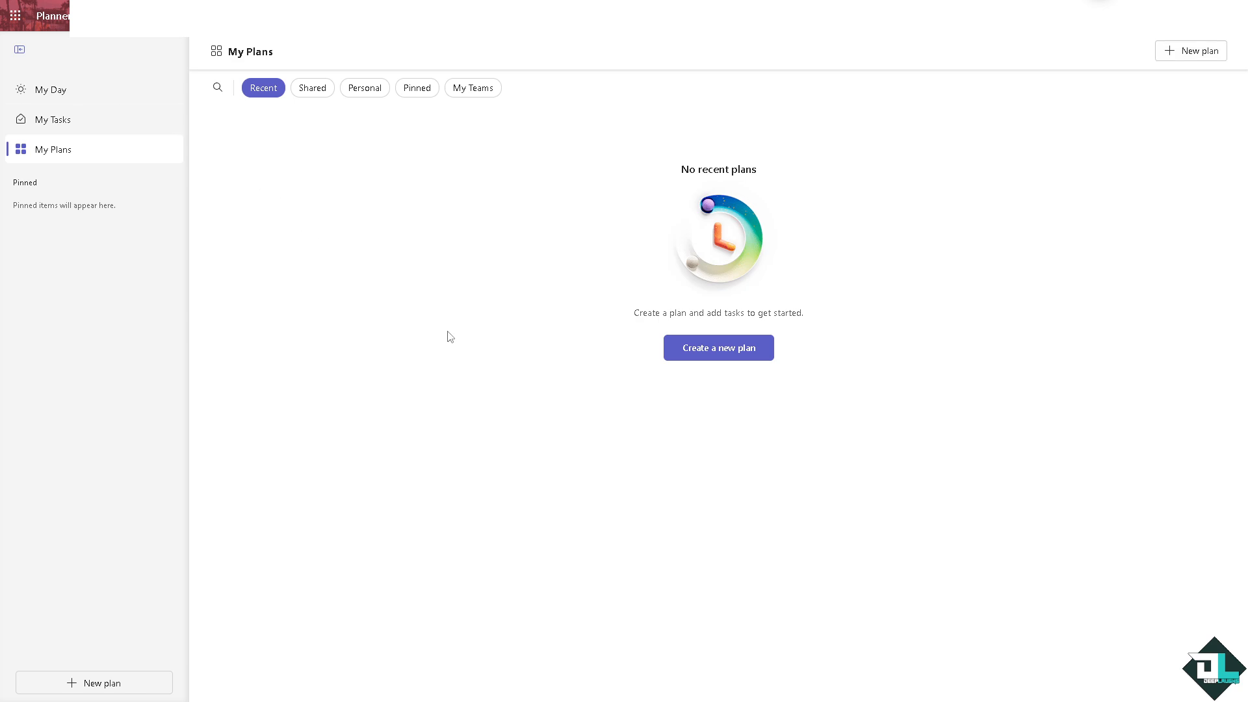
click(718, 348)
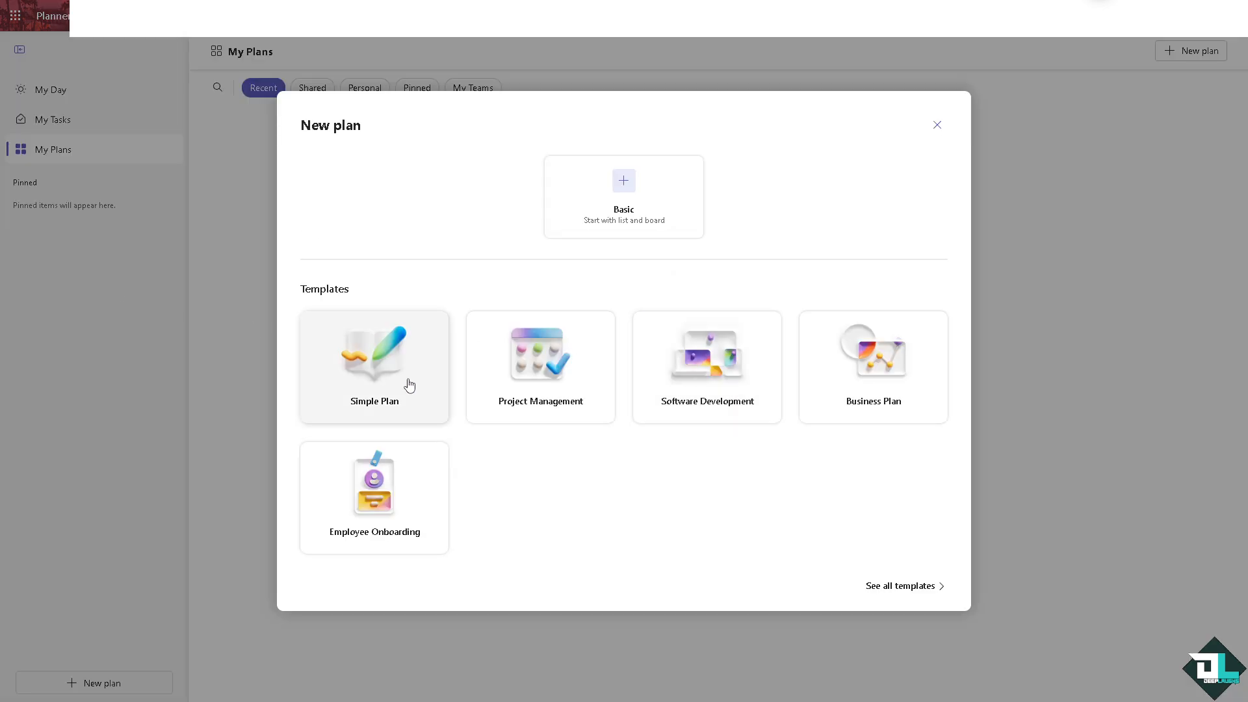
mouse_move(540, 367)
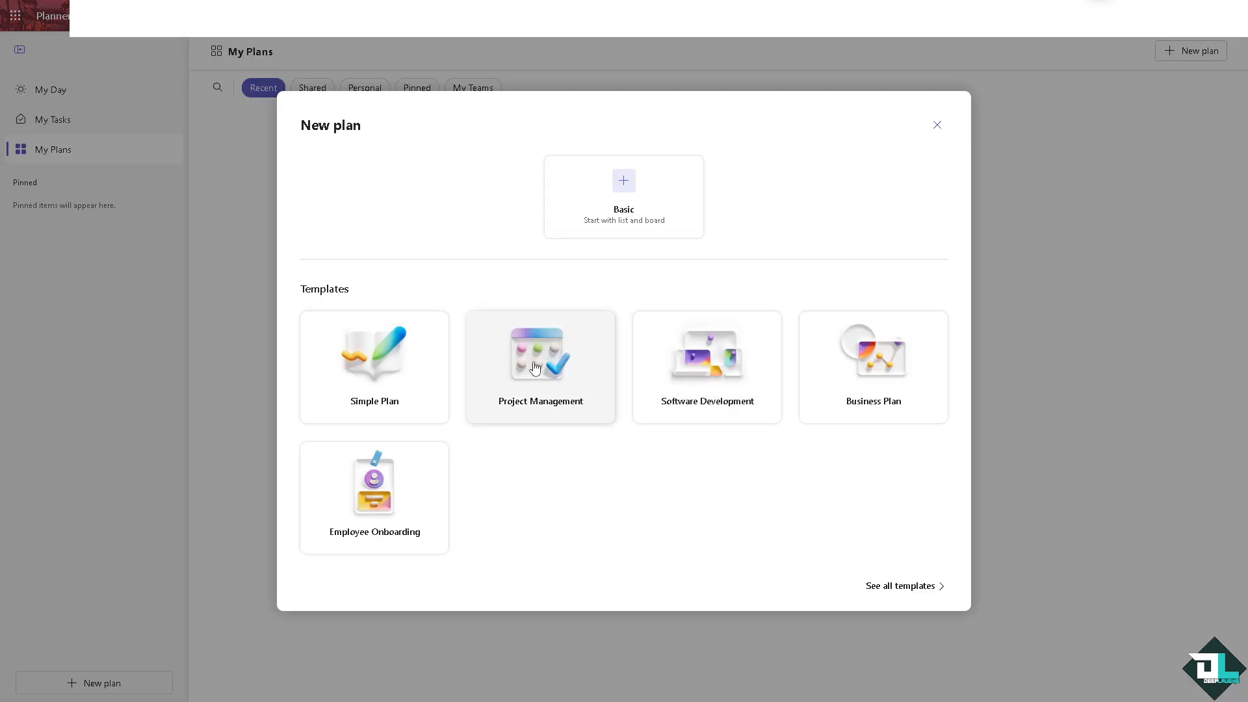
- Create a Project Management template plan named 'How to Share Microsoft Planner With External Users'
click(539, 367)
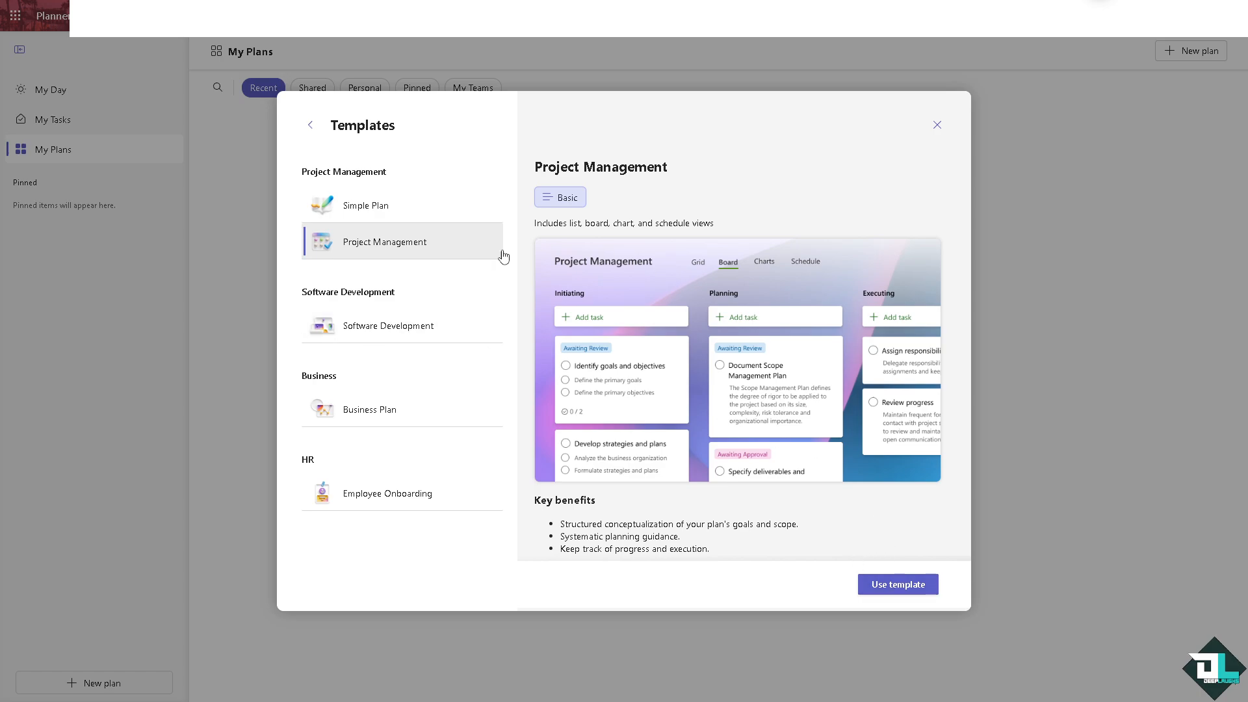
click(897, 583)
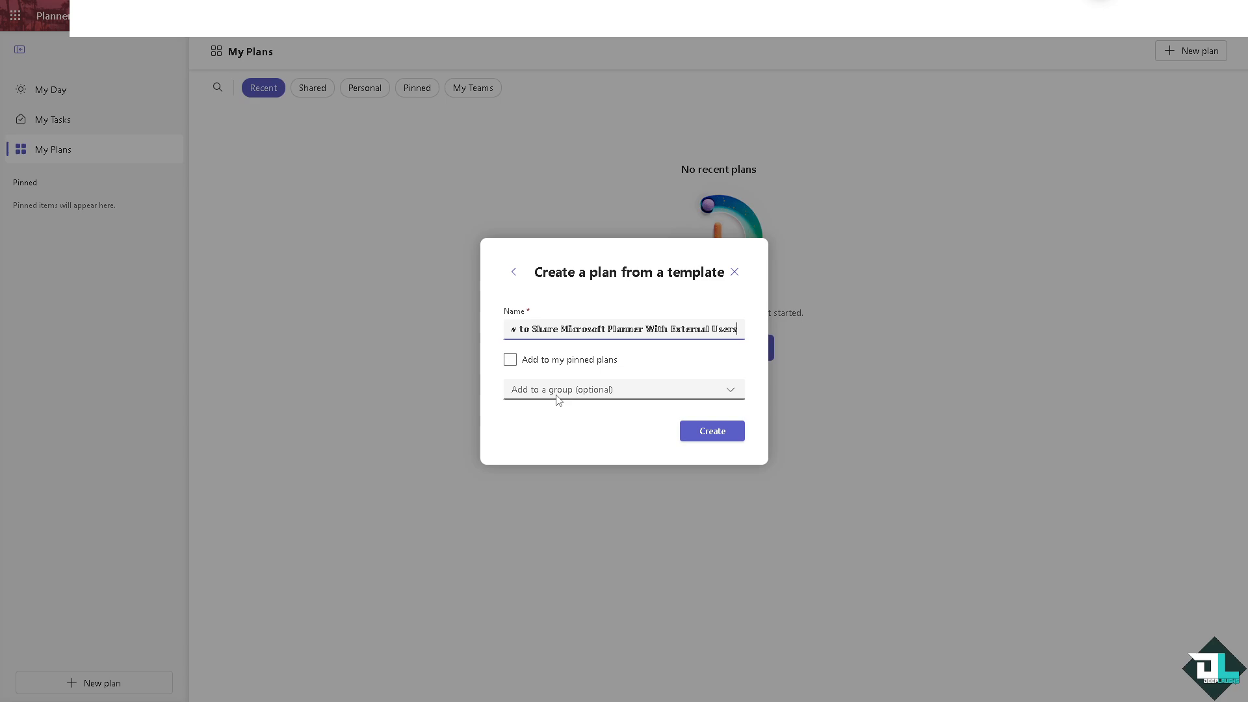
click(711, 430)
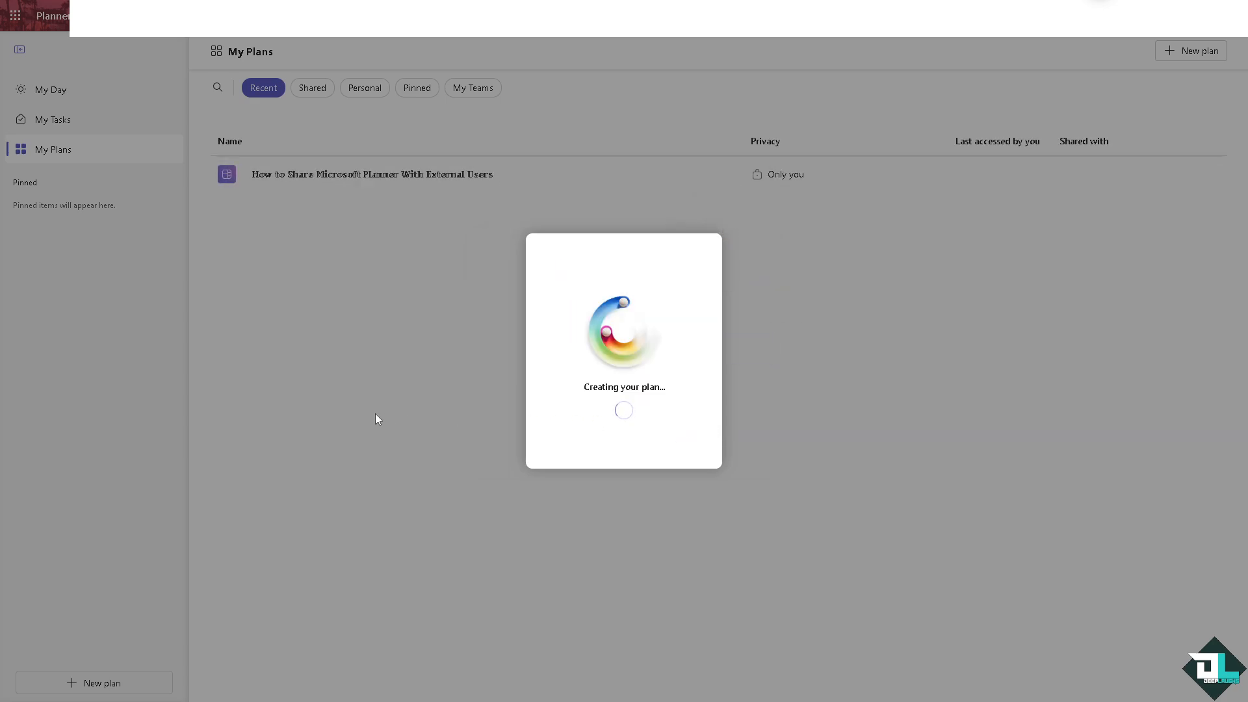
mouse_move(346, 411)
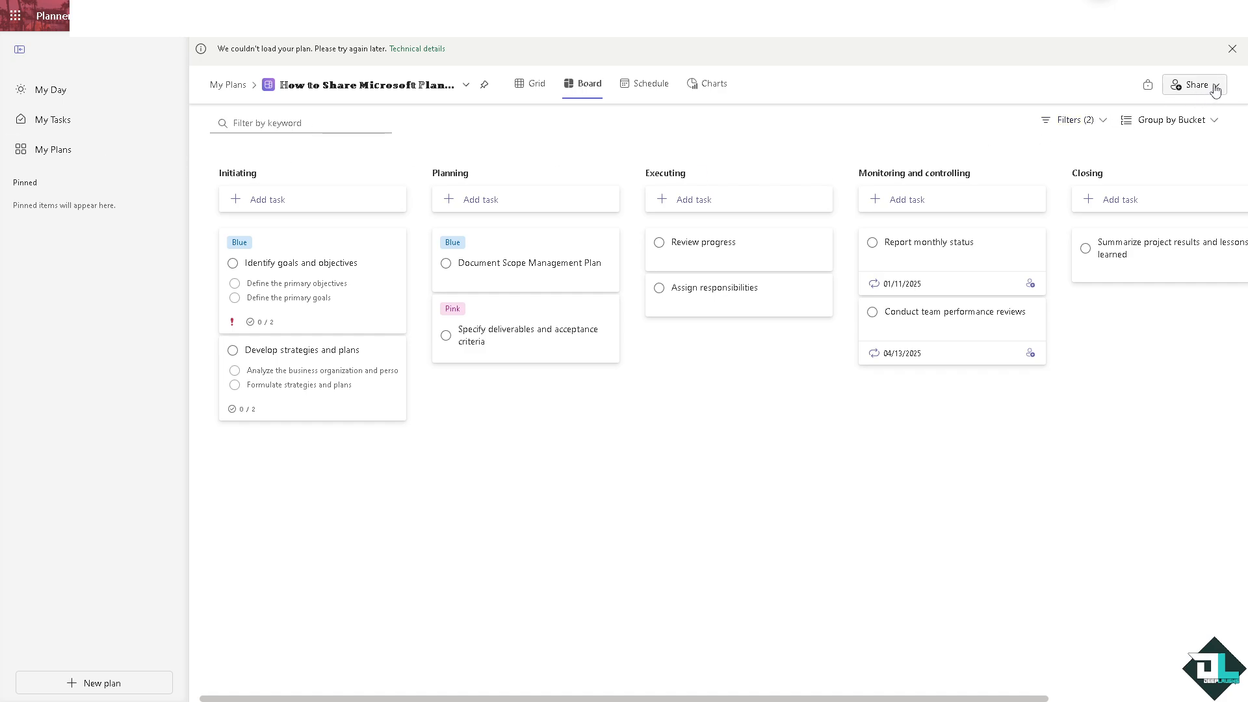
- From the plan's board, bring up Share > Invite members to add people
click(1193, 84)
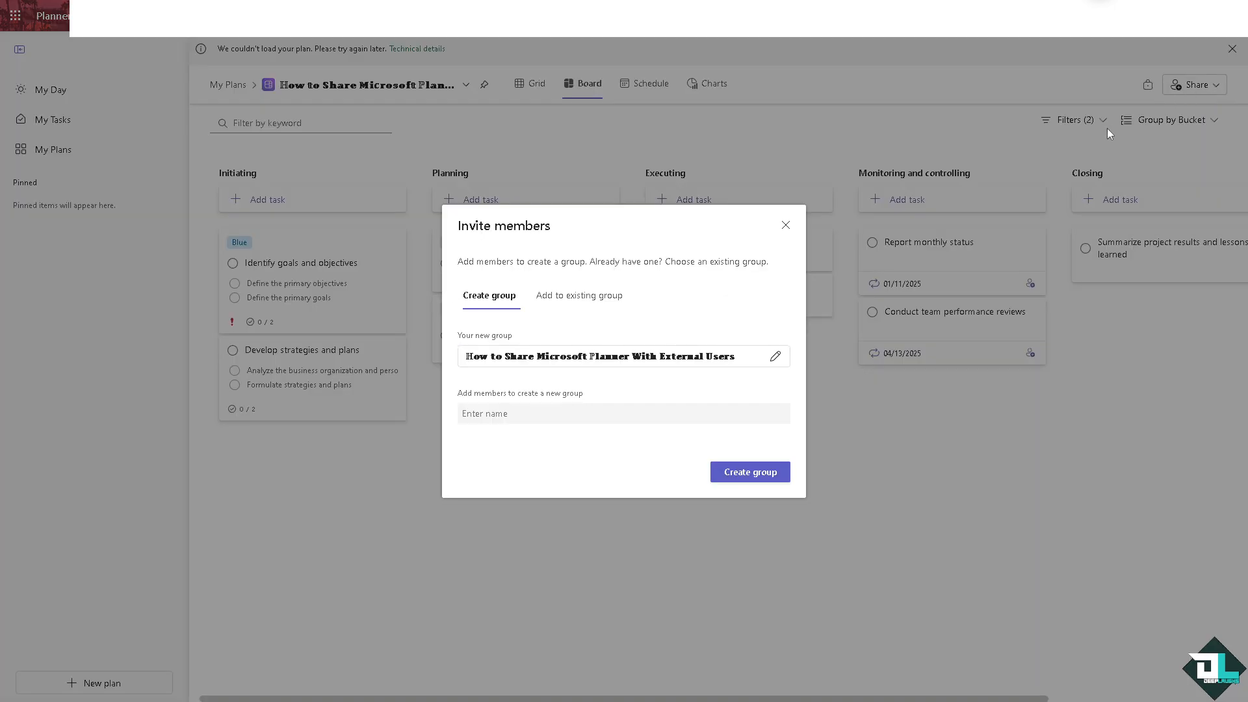
mouse_move(527, 479)
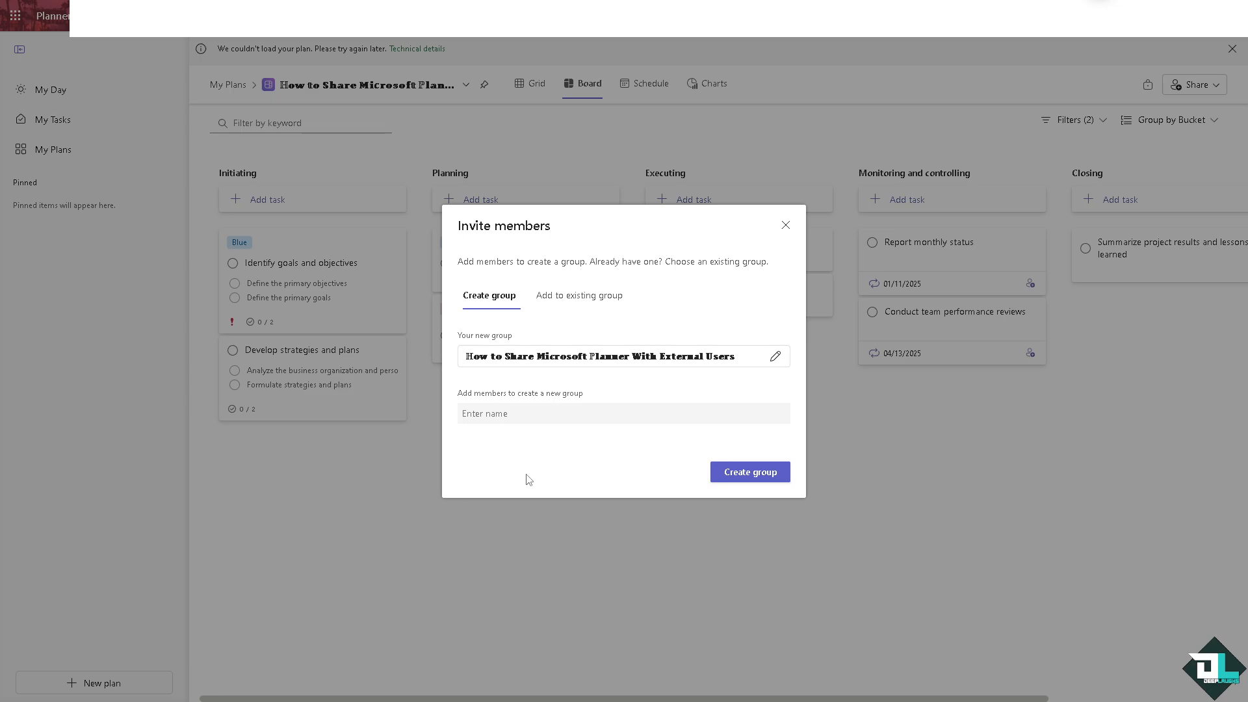
mouse_move(513, 345)
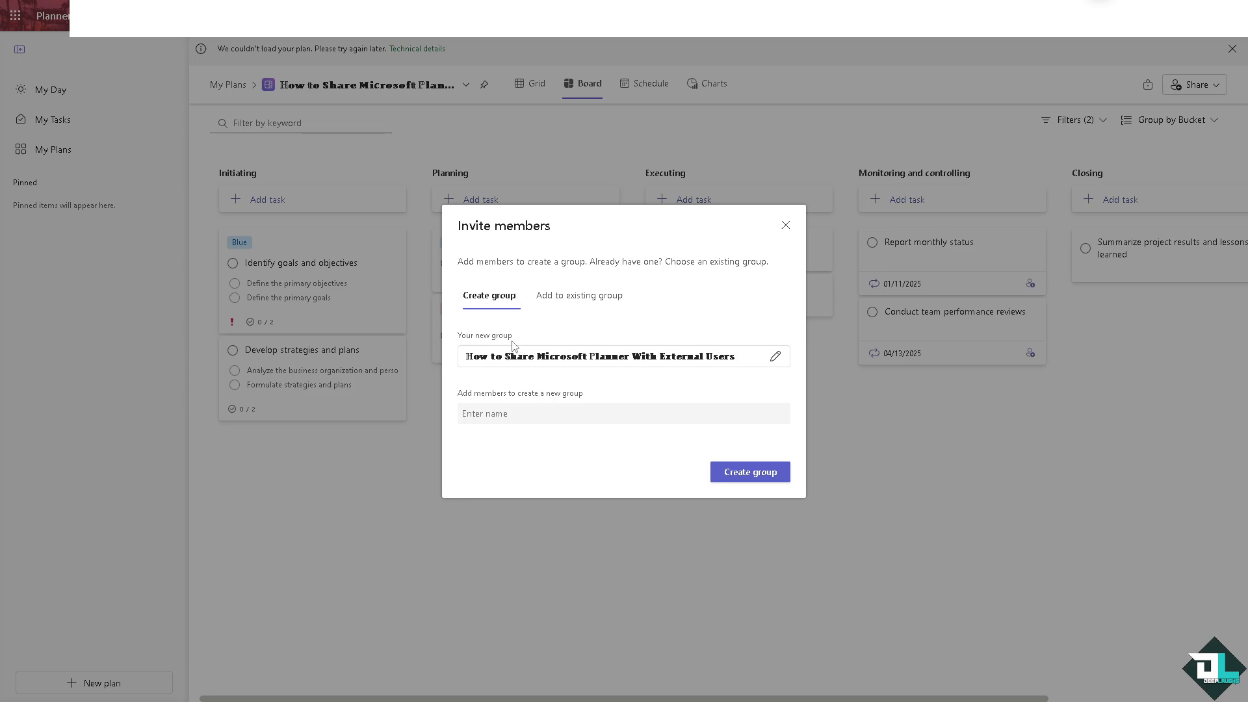
mouse_move(759, 362)
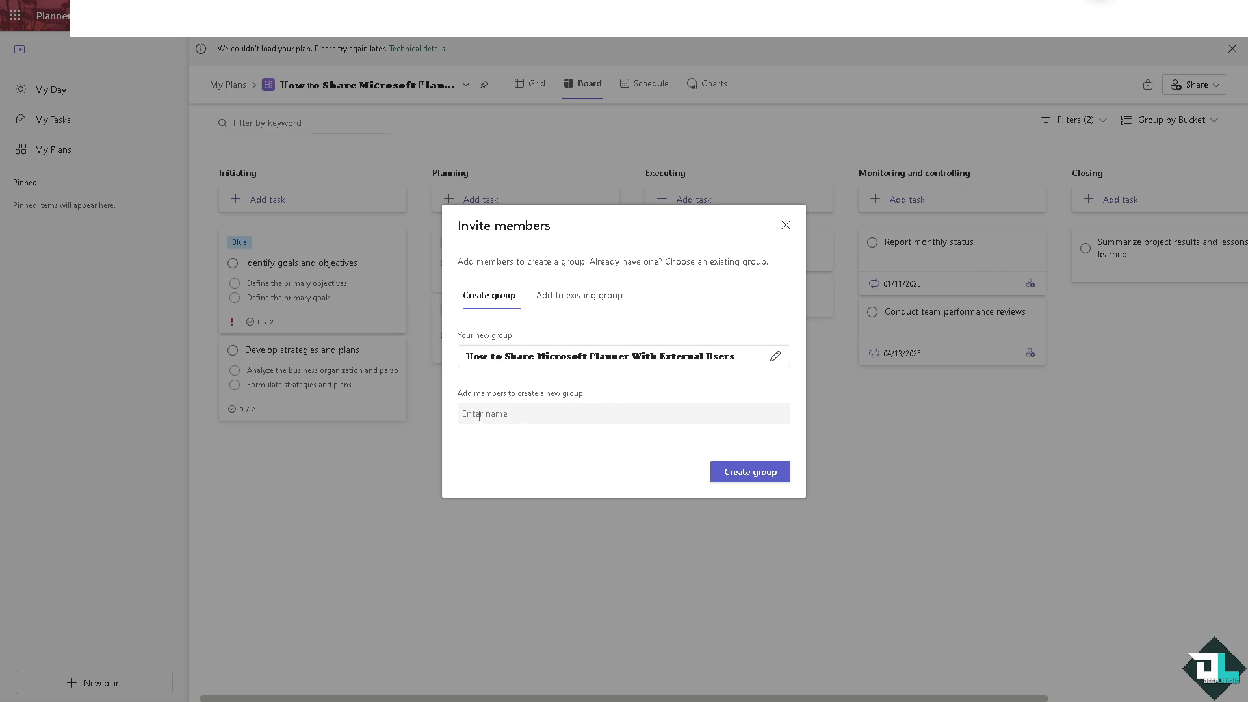
mouse_move(477, 417)
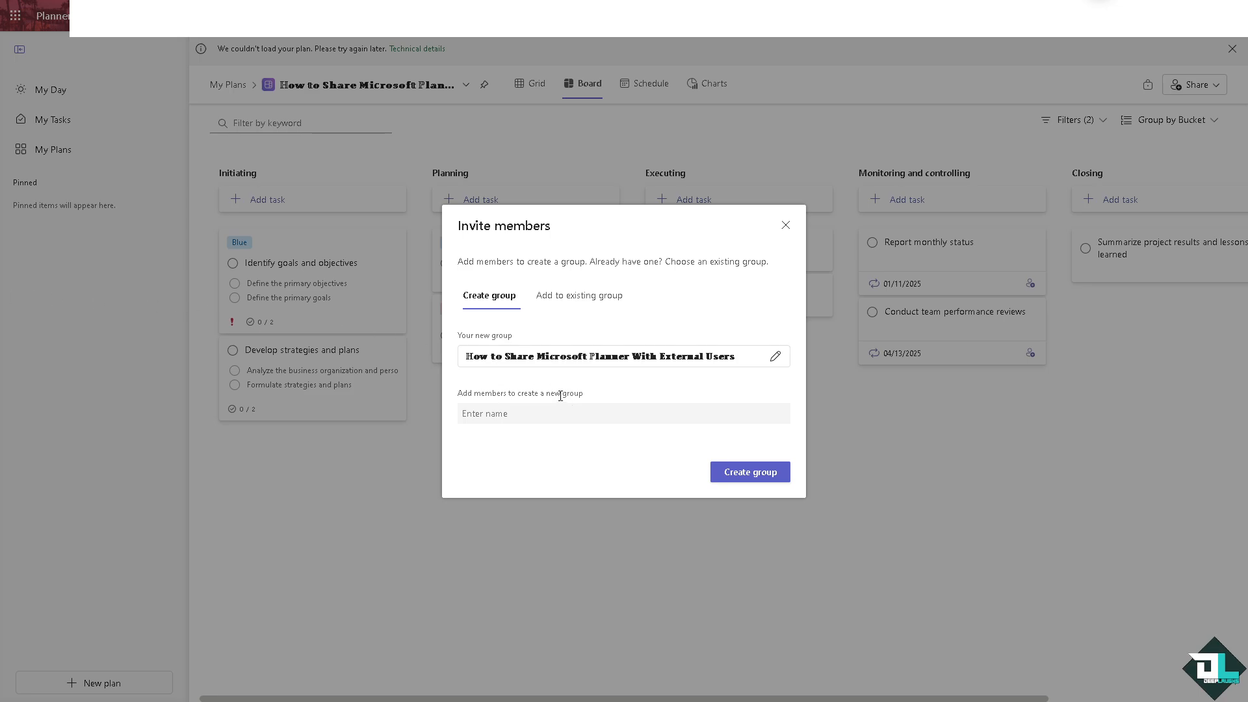
mouse_move(583, 295)
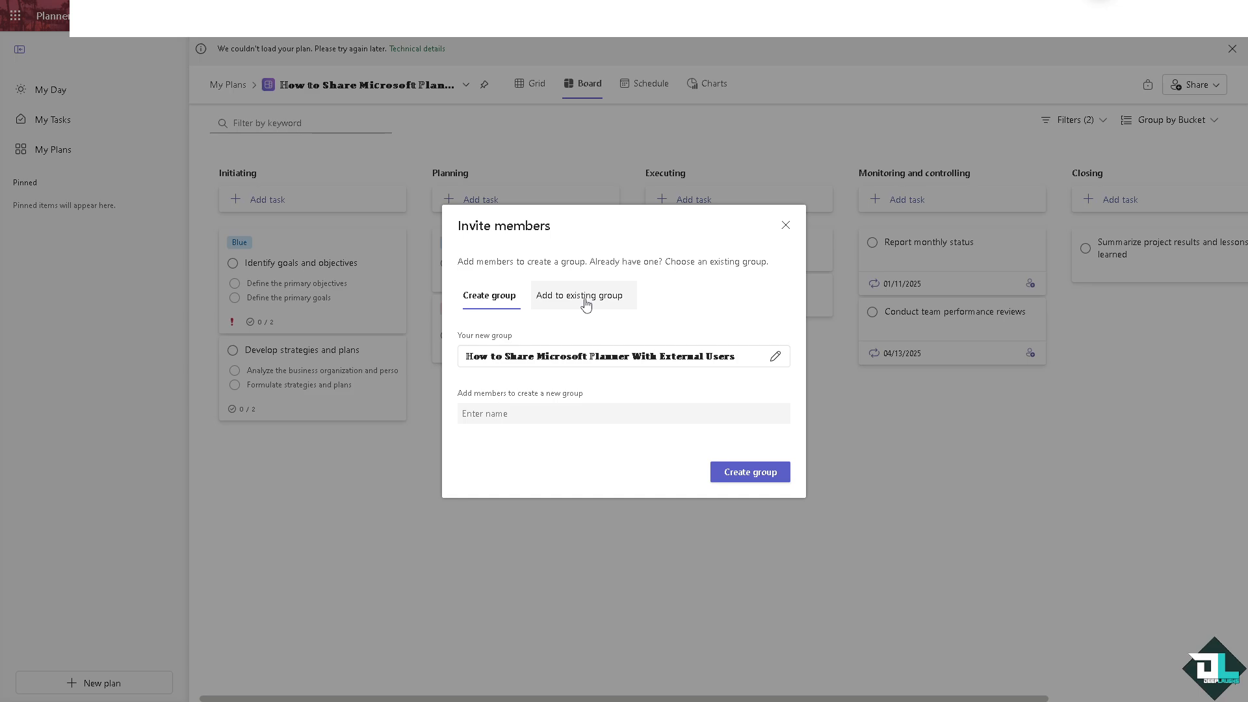
click(580, 295)
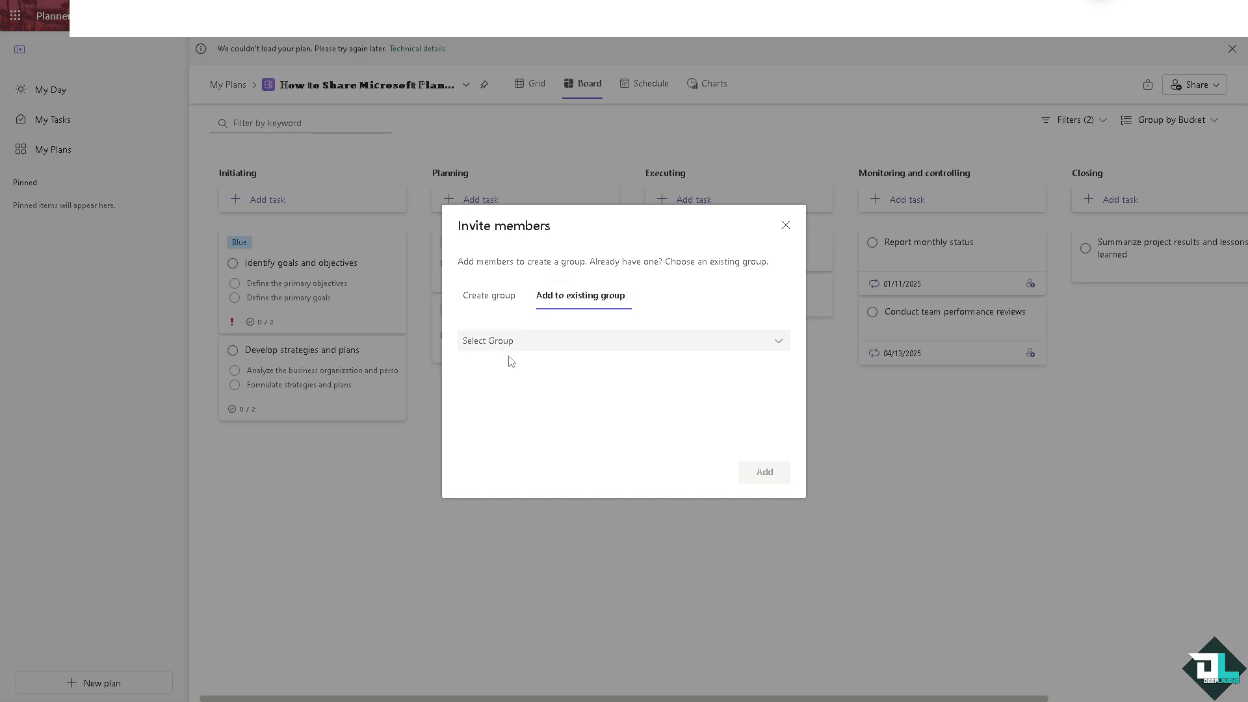
click(491, 295)
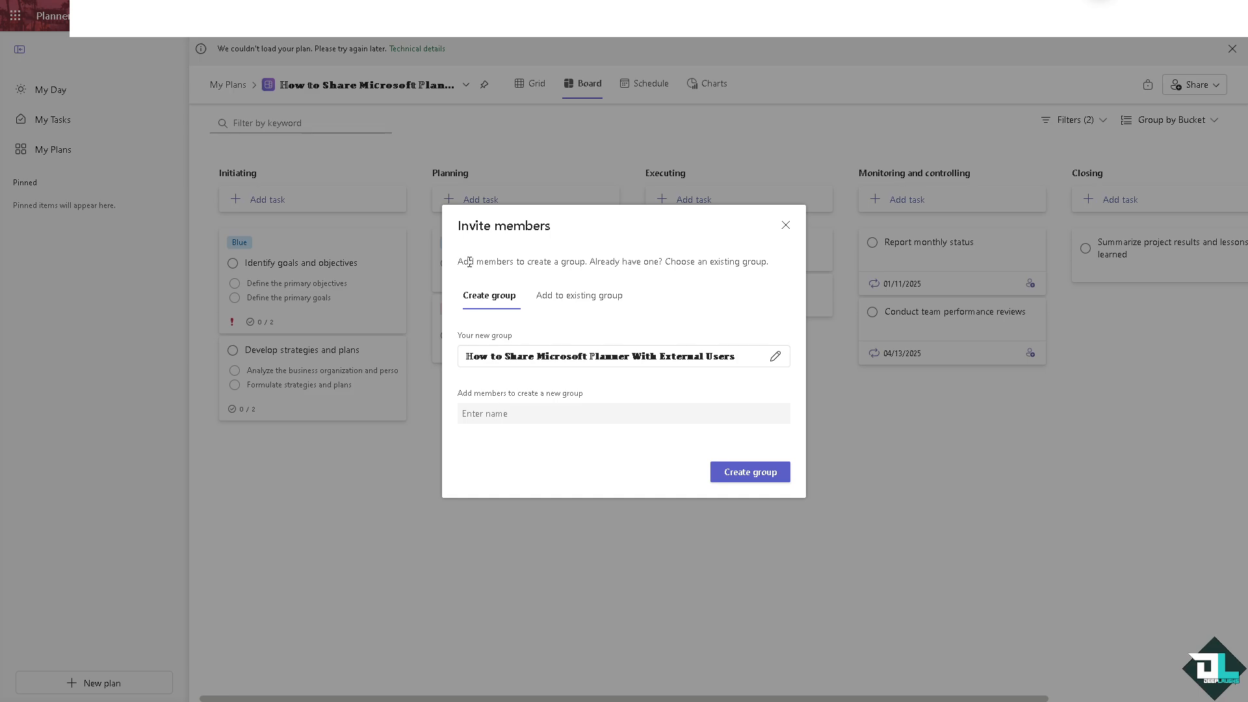
mouse_move(470, 261)
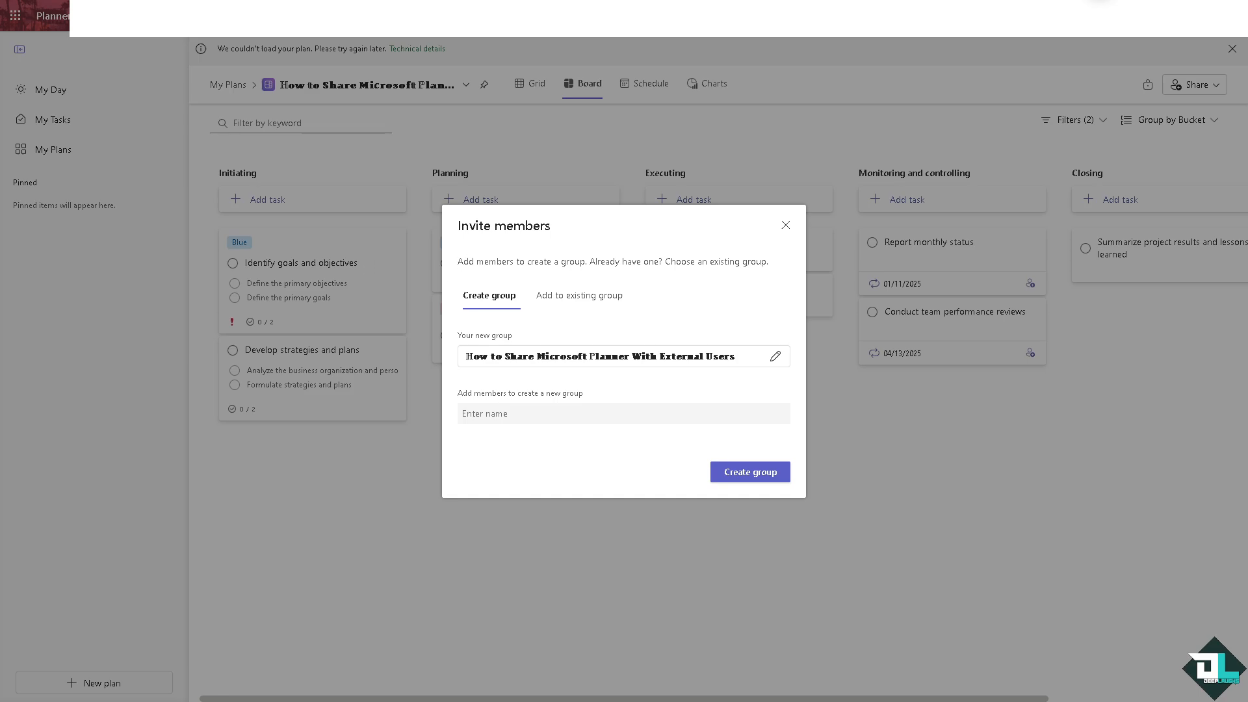
mouse_move(11, 31)
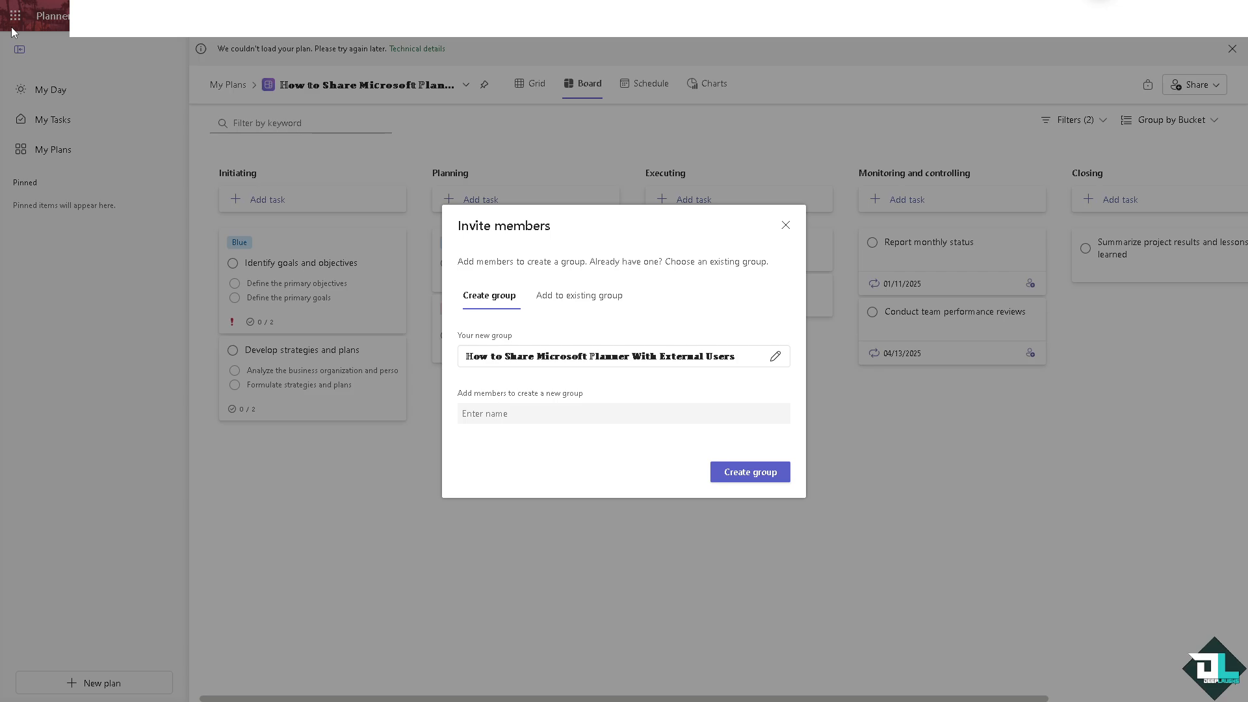
mouse_move(104, 285)
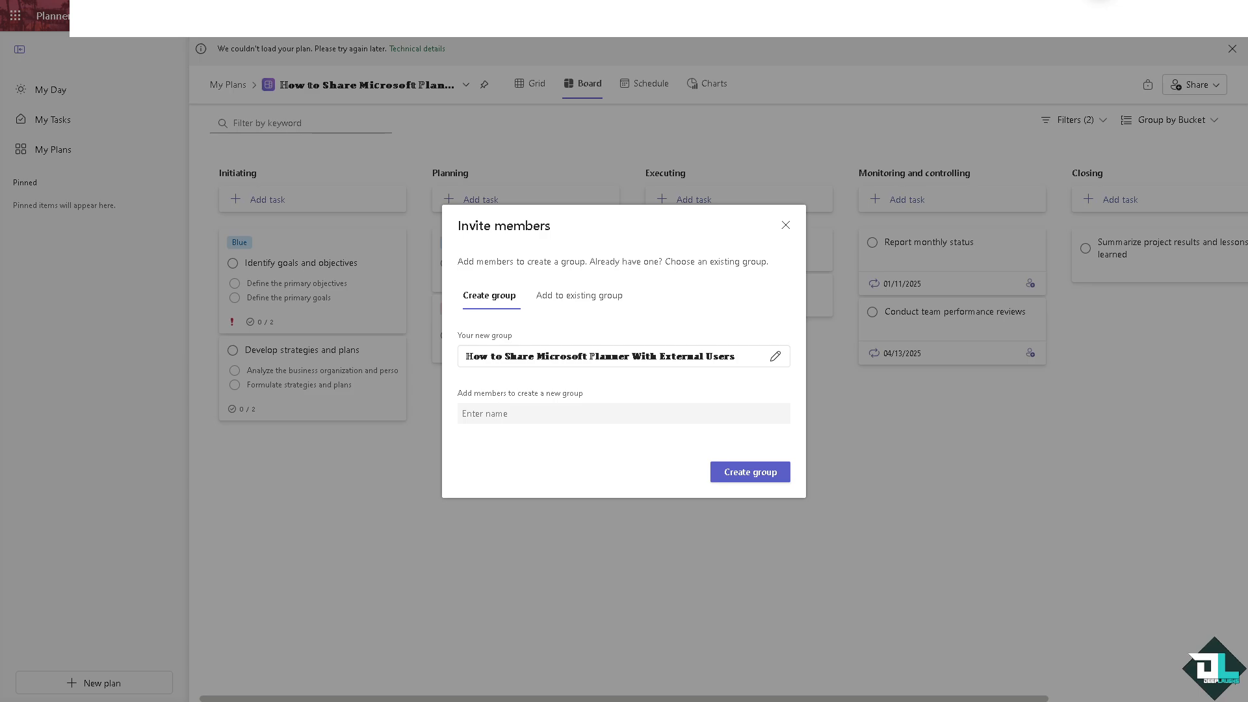
mouse_move(242, 225)
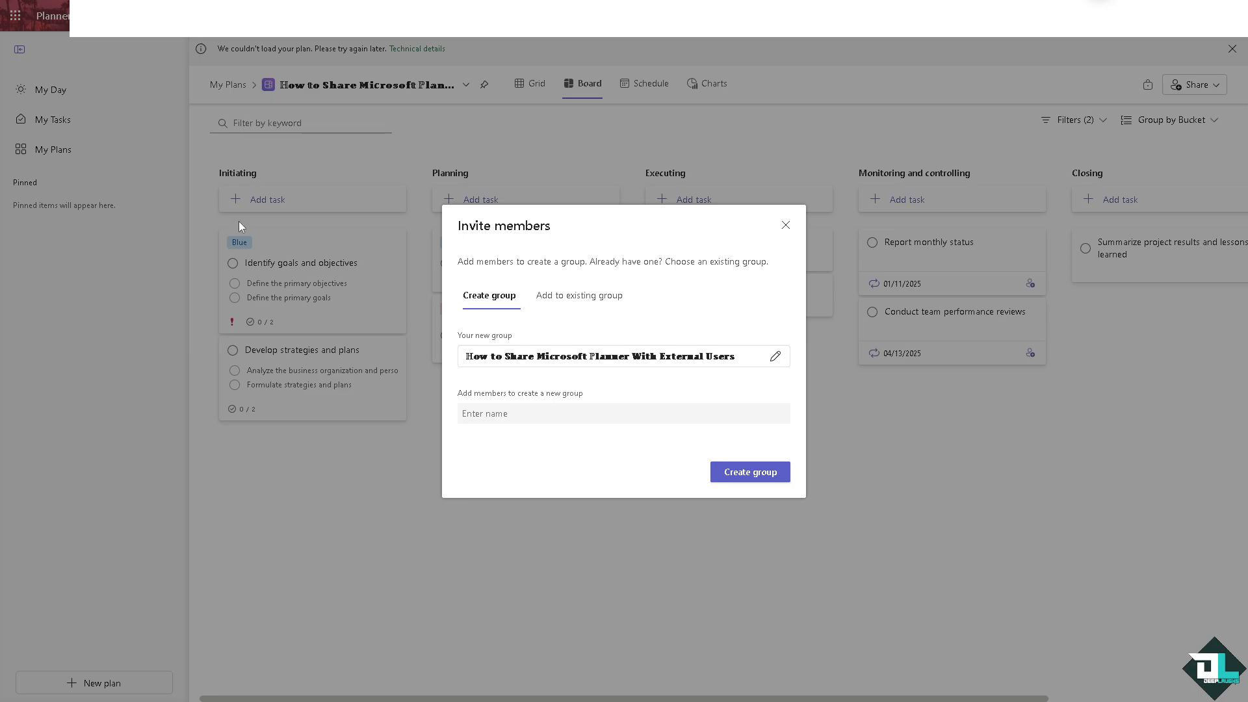
mouse_move(112, 116)
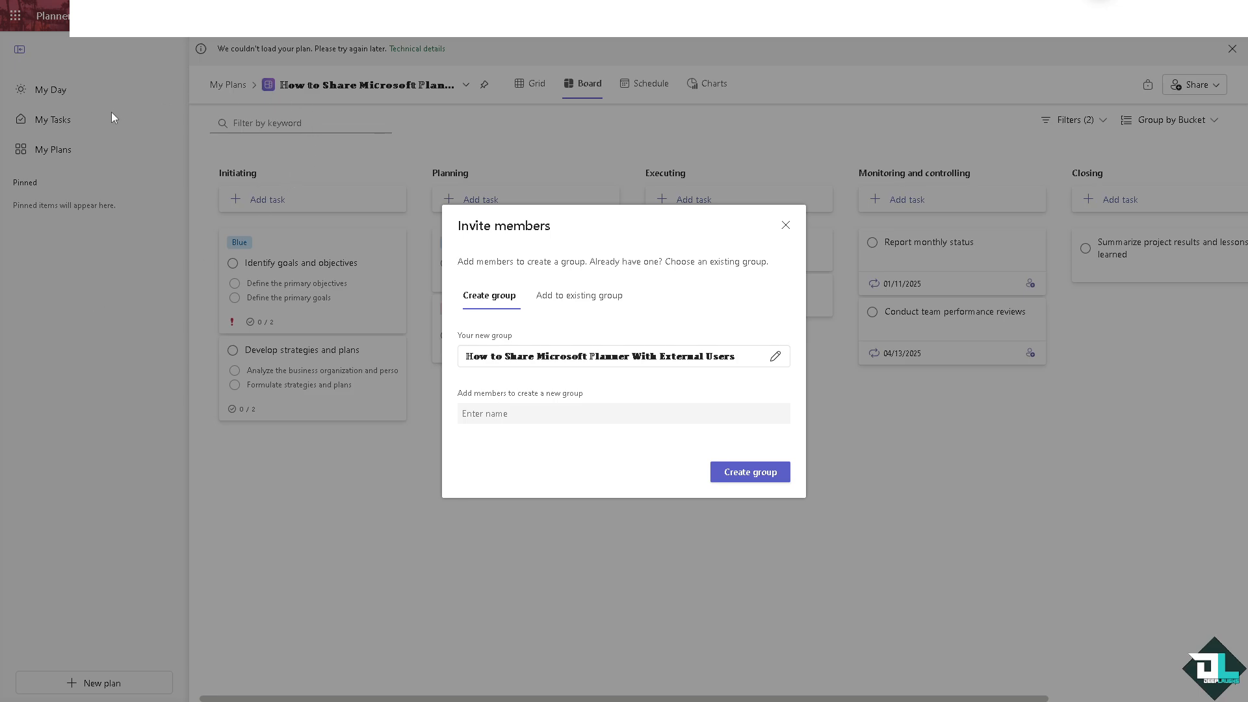